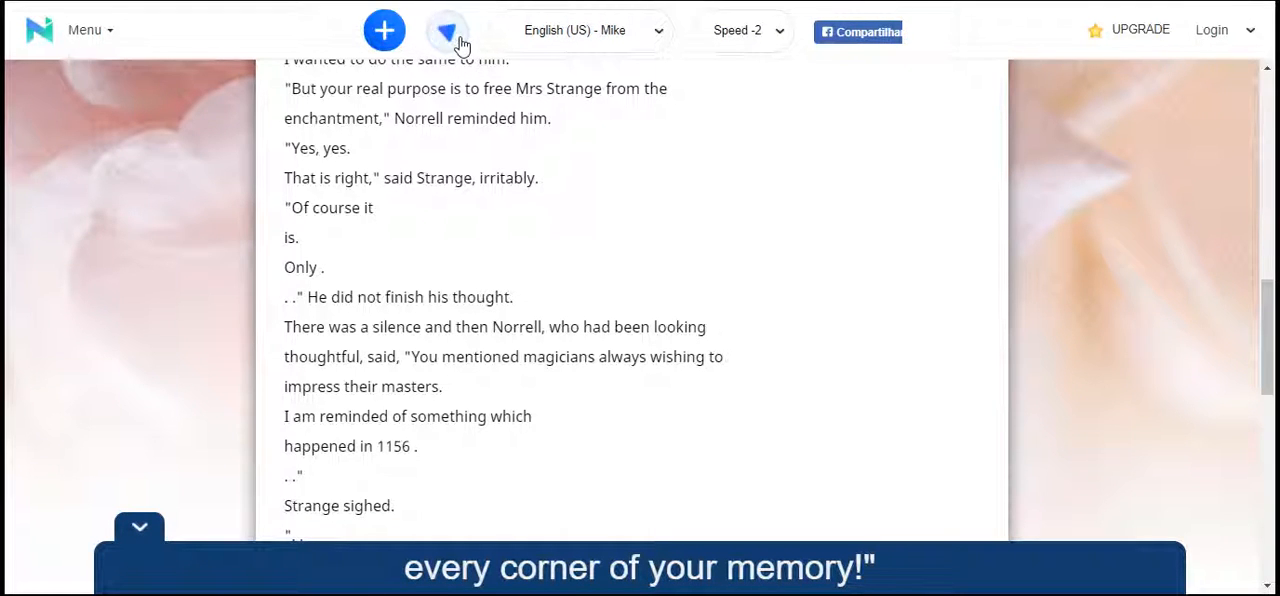
- Start the Mike voice reading the passage aloud, reaching the line about freeing Mrs Strange
left_click(448, 28)
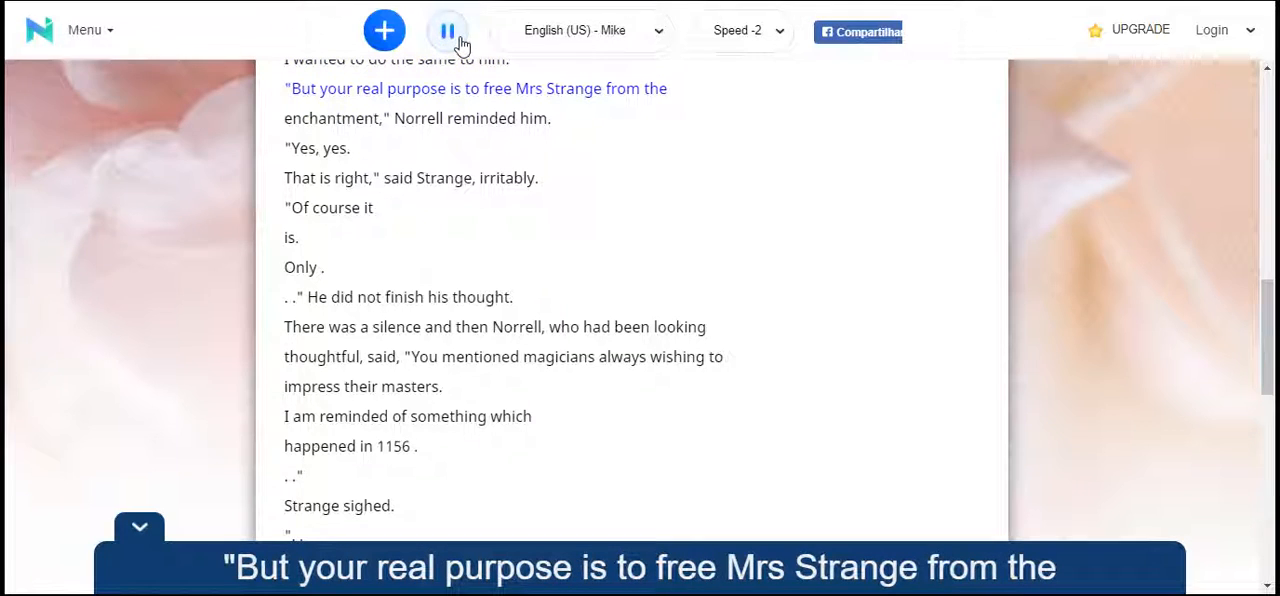
mouse_move(462, 40)
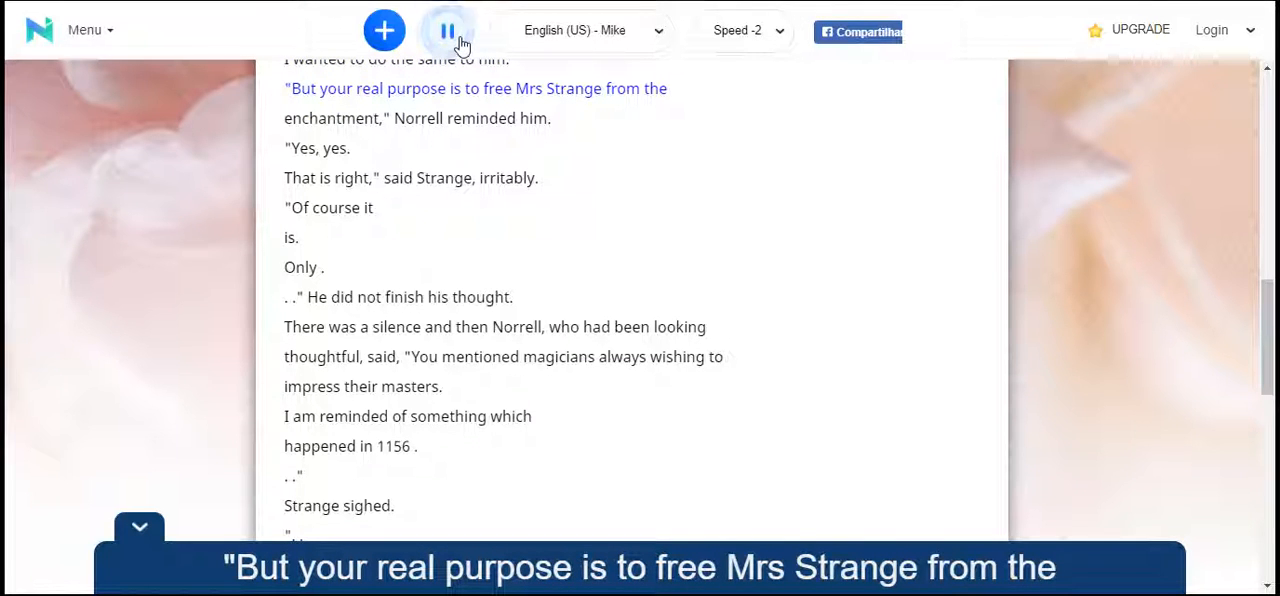